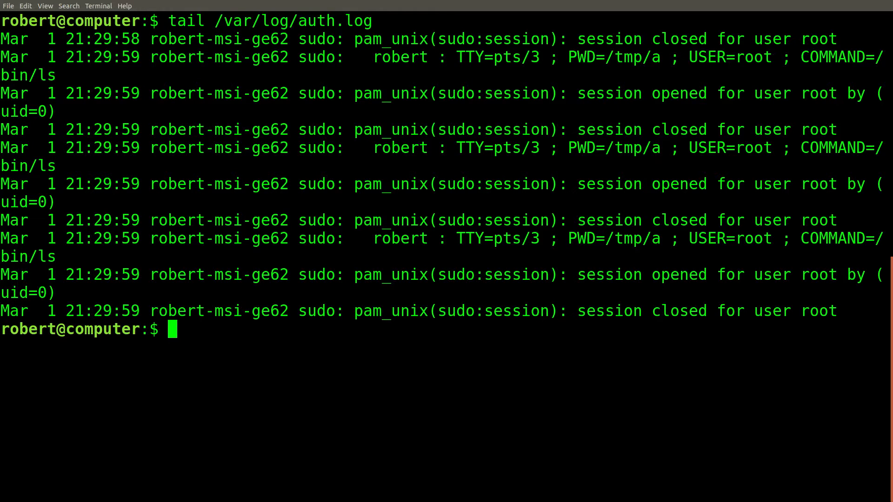
Step: Run tail -f /var/log/auth.log and highlight the log file path in the command
text(tail -f /var/log/auth.log)
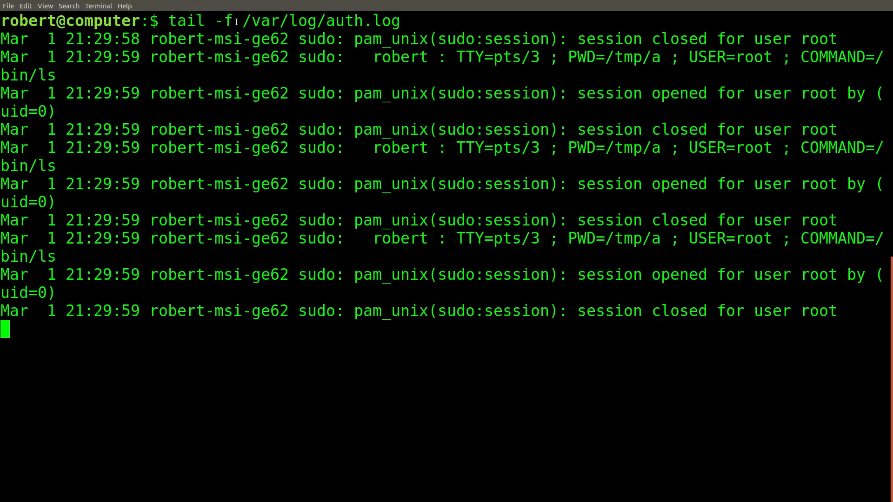
drag(263, 21, 370, 21)
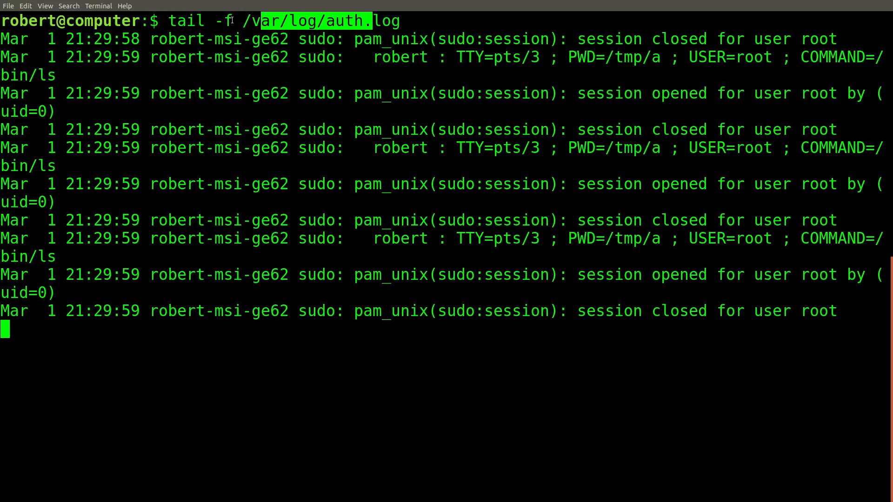